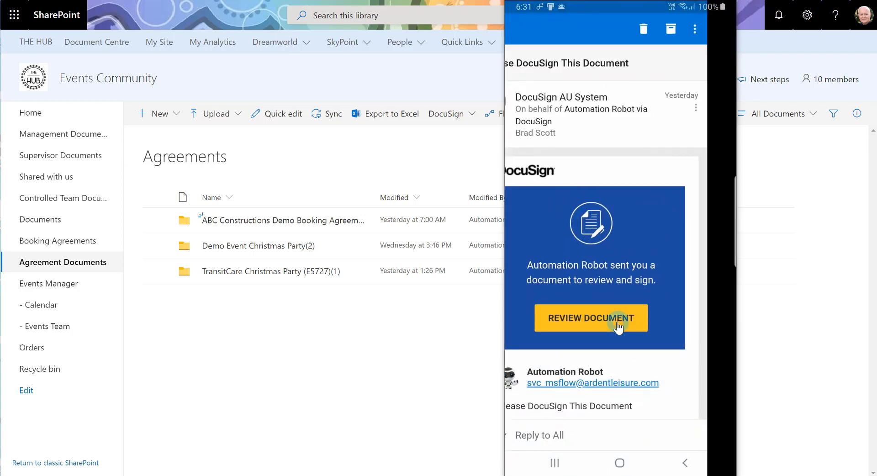
- Begin reviewing the booking agreement, accepting electronic records and dismissing the comments tip
{"action": "left_click", "coordinate": [591, 318]}
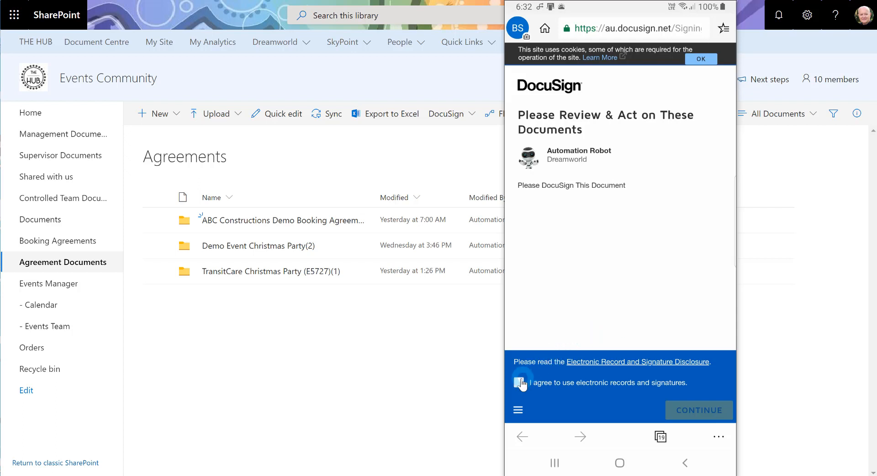
{"action": "left_click", "coordinate": [519, 382]}
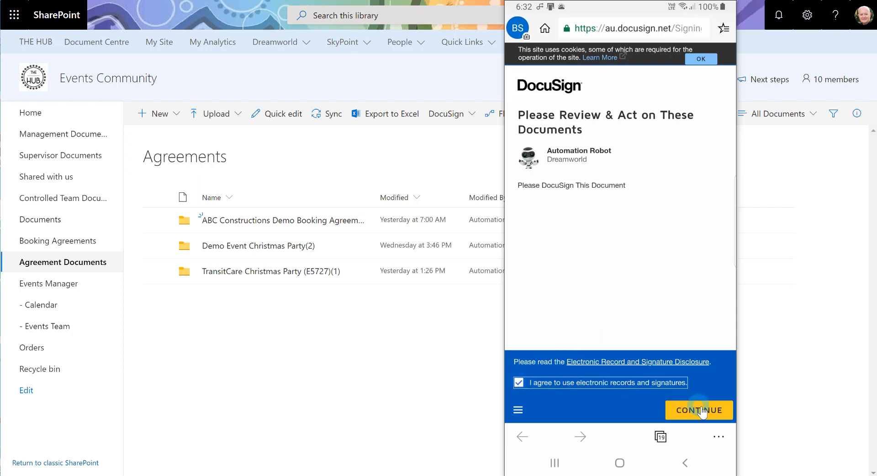
{"action": "left_click", "coordinate": [698, 410]}
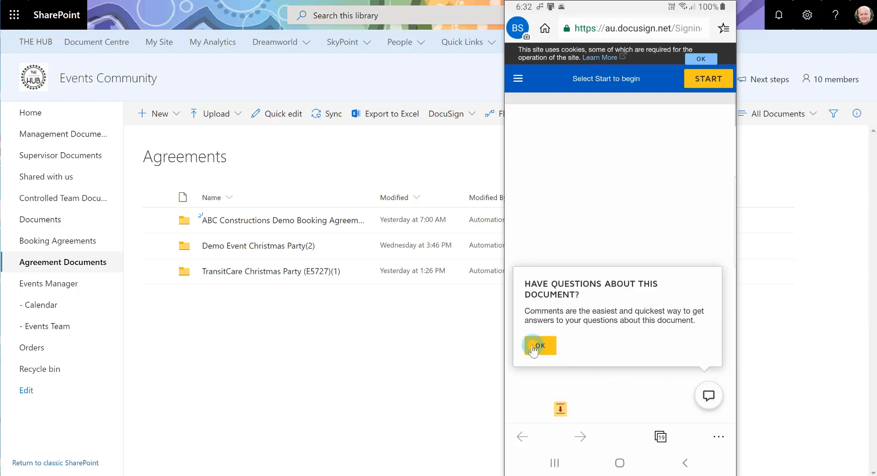
{"action": "left_click", "coordinate": [538, 344]}
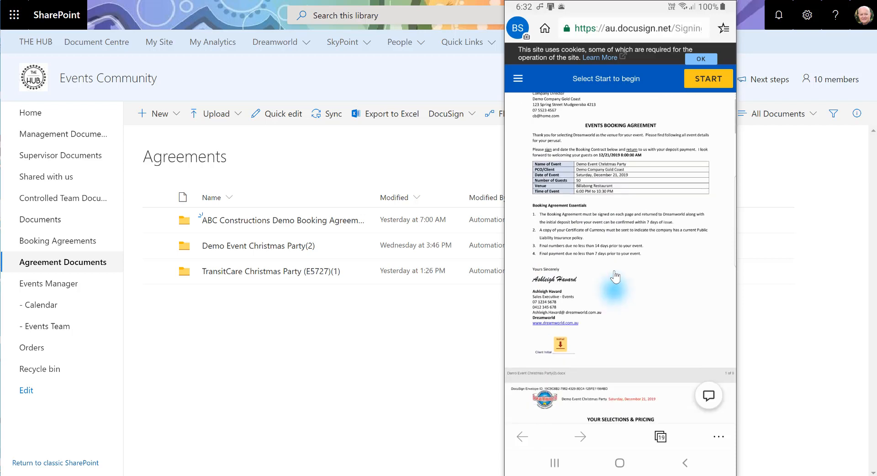
- Adopt a signature in the client signature field of the agreement
{"action": "scroll", "scroll_direction": "down", "scroll_amount": 3}
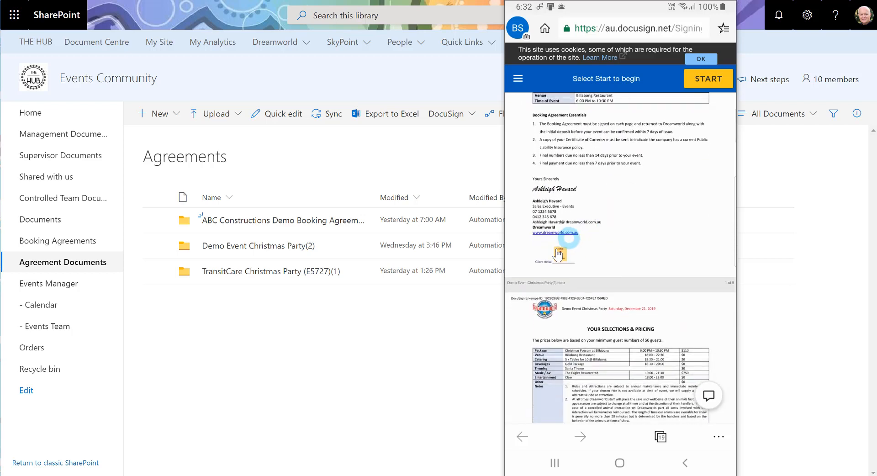
{"action": "left_click", "coordinate": [554, 255]}
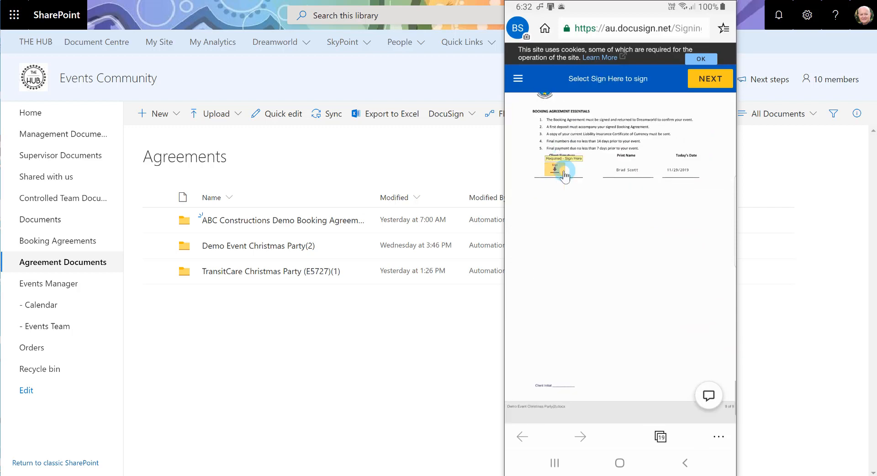
{"action": "left_click", "coordinate": [558, 170]}
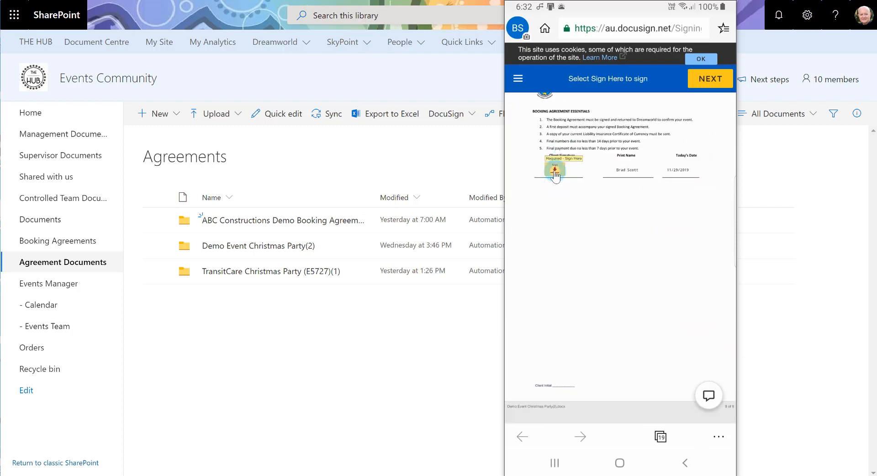
{"action": "left_click", "coordinate": [555, 169]}
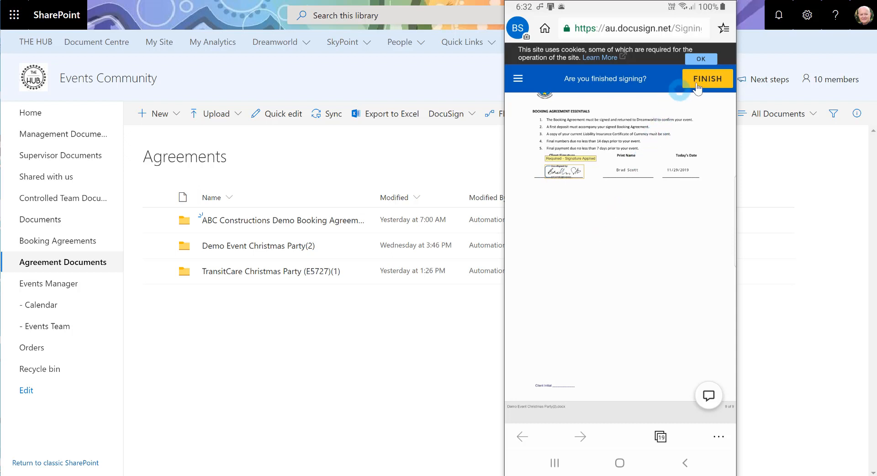
- Finish signing the agreement and decline logging in to view the copy
{"action": "left_click", "coordinate": [706, 79]}
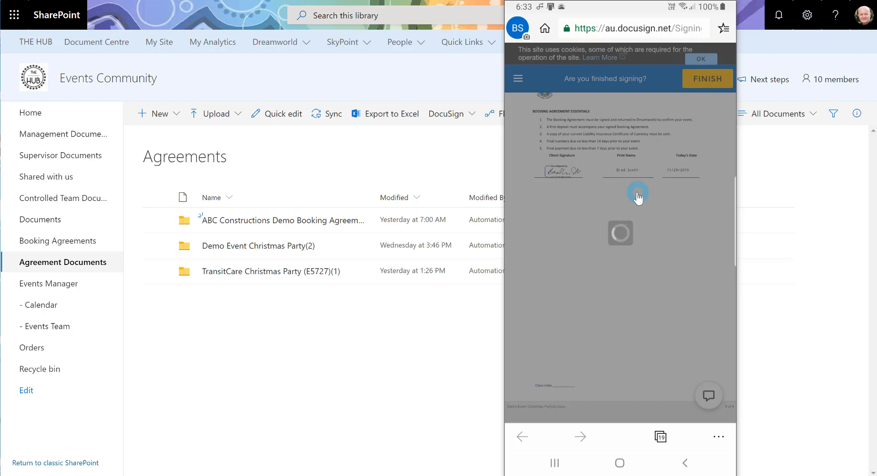
{"action": "left_click", "coordinate": [707, 78]}
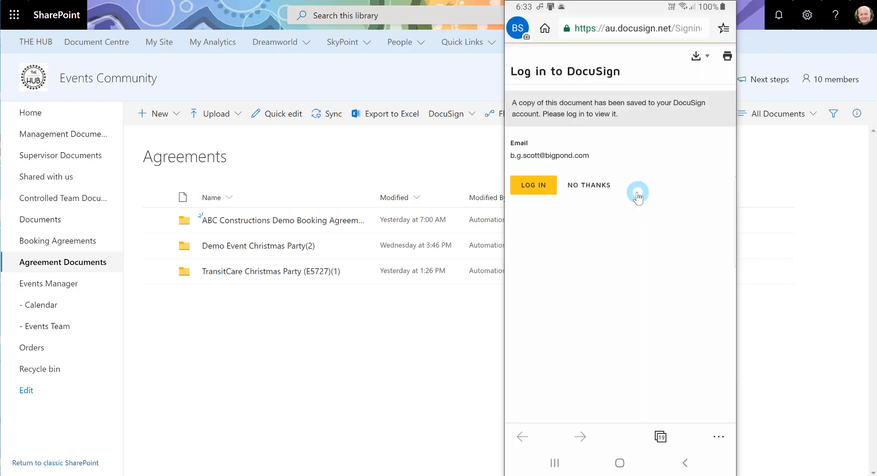
{"action": "left_click", "coordinate": [588, 185]}
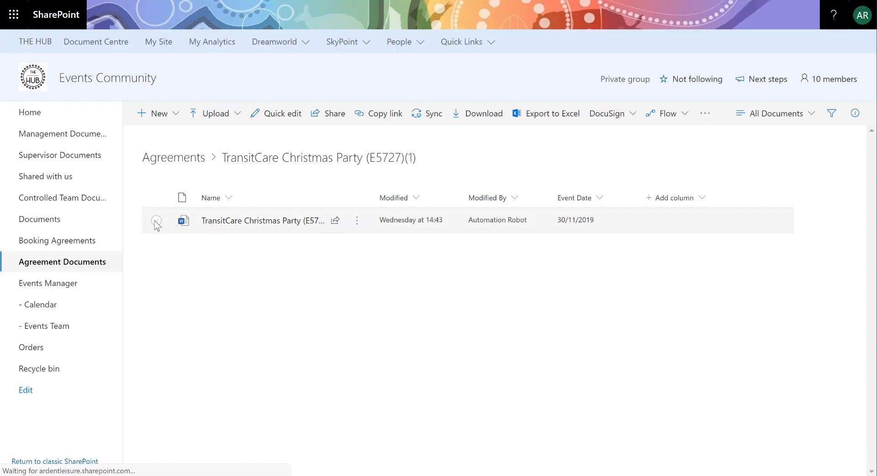
- Select the TransitCare Christmas Party agreement and send it to DocuSign for signature
{"action": "left_click", "coordinate": [156, 220]}
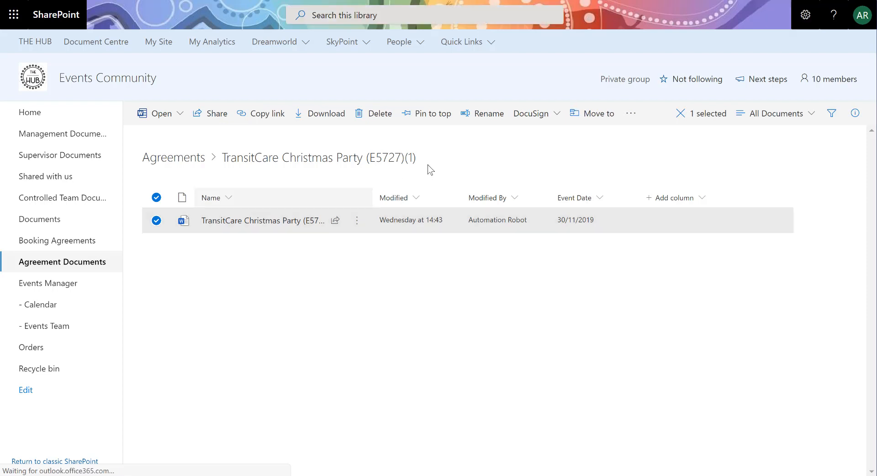
{"action": "left_click", "coordinate": [531, 114]}
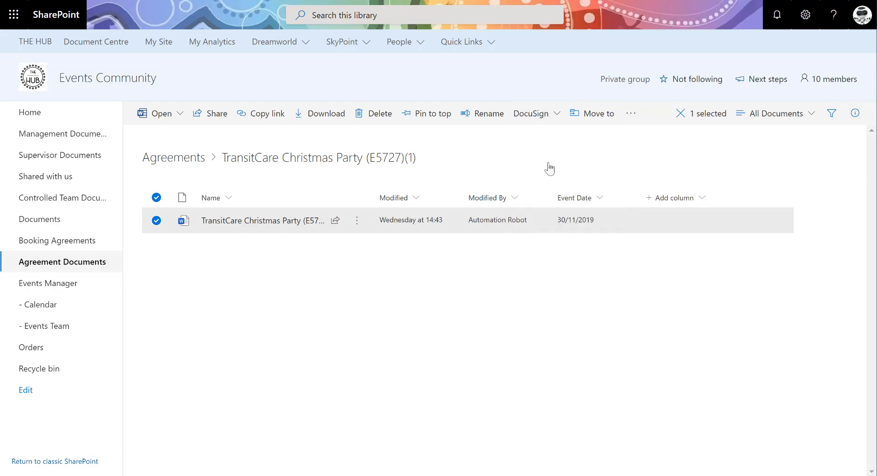
{"action": "left_click", "coordinate": [530, 113]}
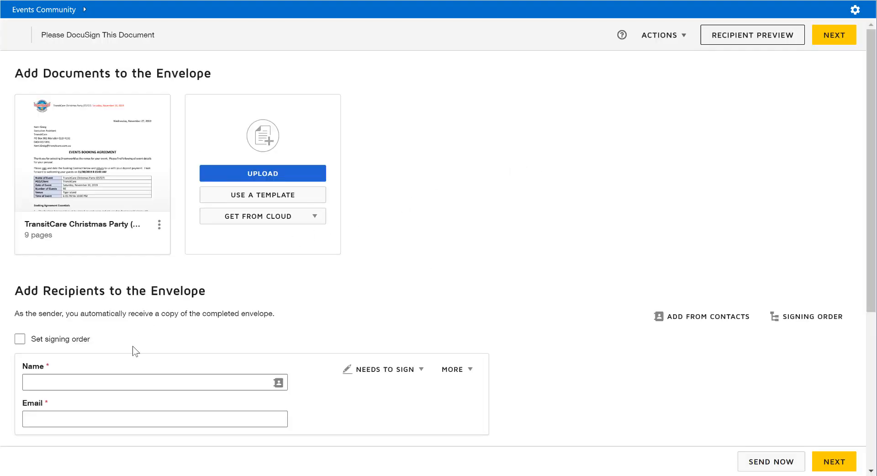
{"action": "left_click", "coordinate": [154, 382]}
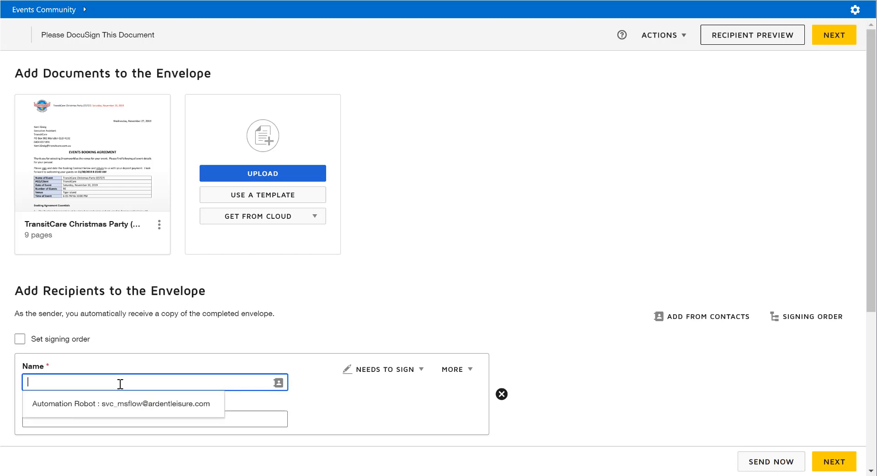
{"action": "type", "text": "B"}
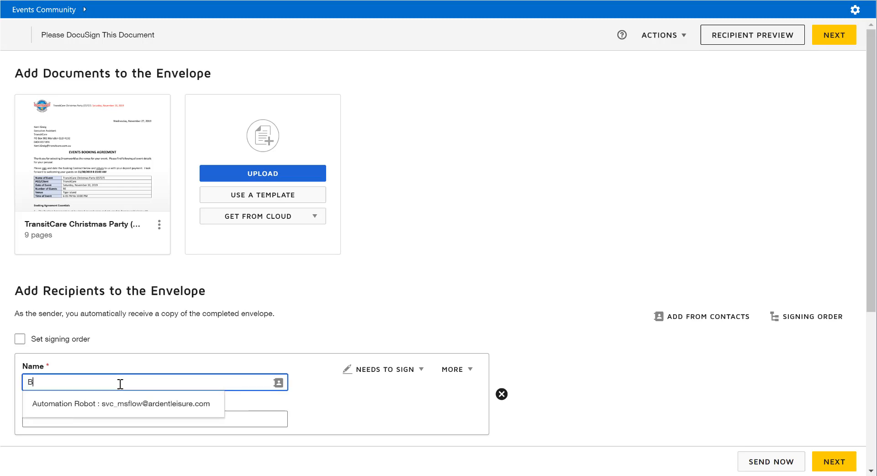
{"action": "type", "text": "raxd="}
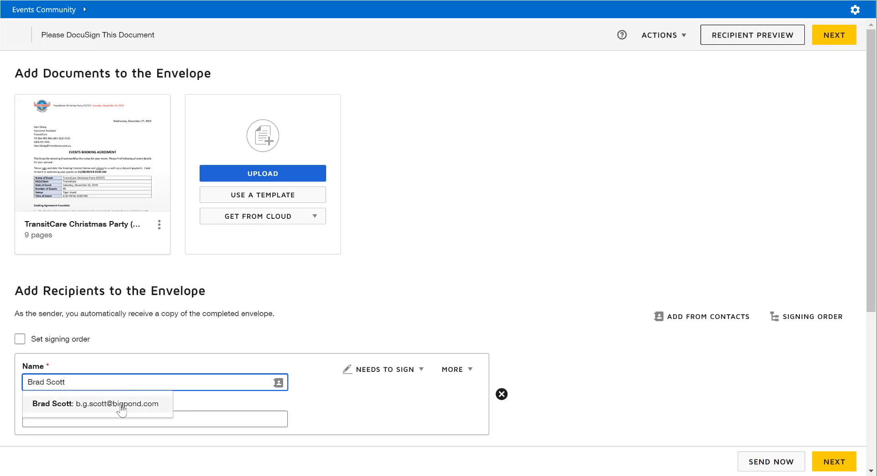
{"action": "left_click", "coordinate": [116, 403]}
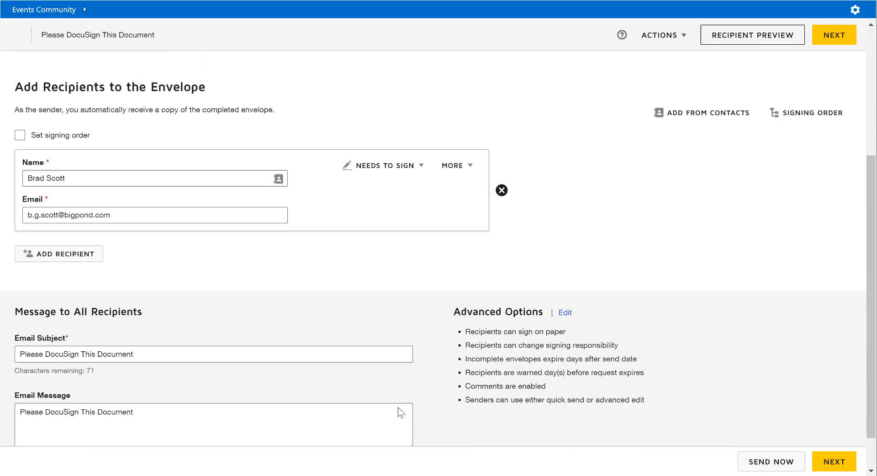
{"action": "scroll", "scroll_direction": "down", "scroll_amount": 3}
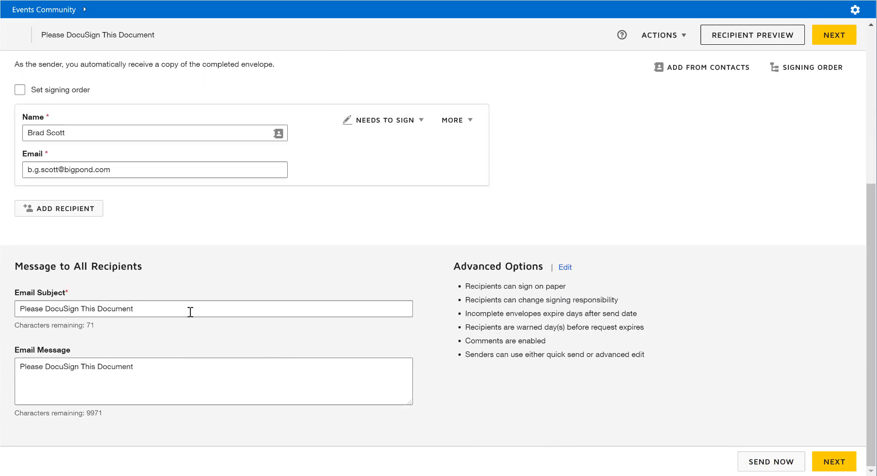
{"action": "mouse_move", "coordinate": [190, 368]}
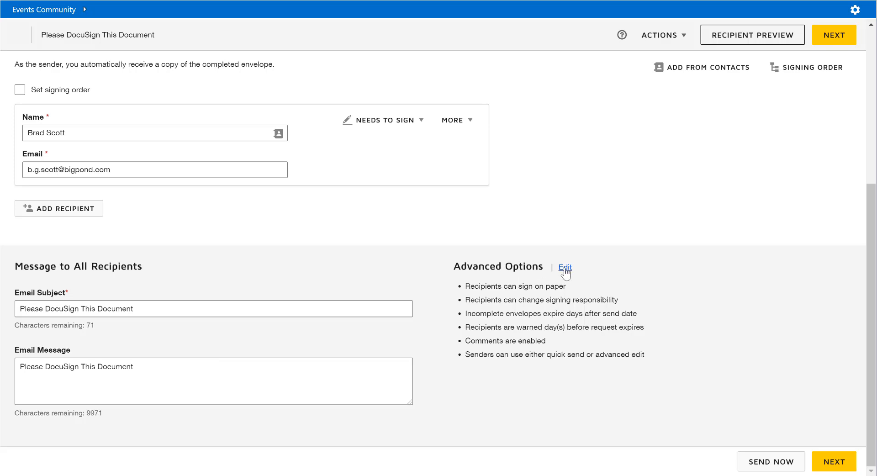
- Turn on automatic reminders in the envelope's advanced options
{"action": "left_click", "coordinate": [565, 268]}
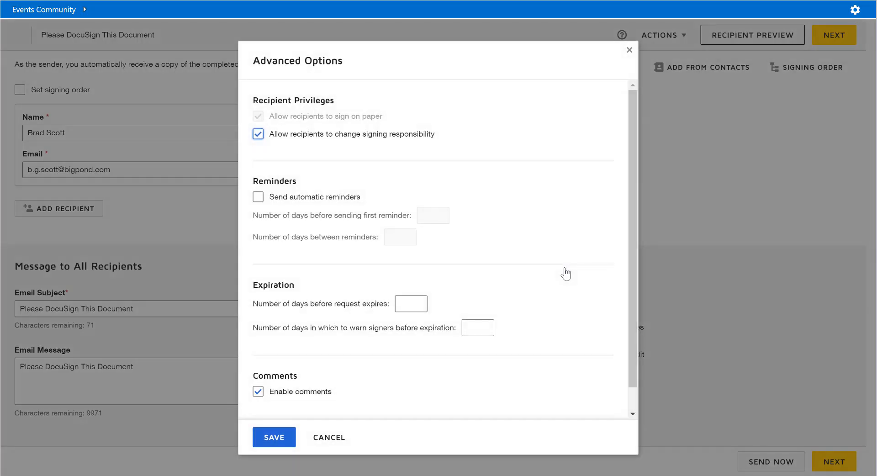
{"action": "mouse_move", "coordinate": [462, 223]}
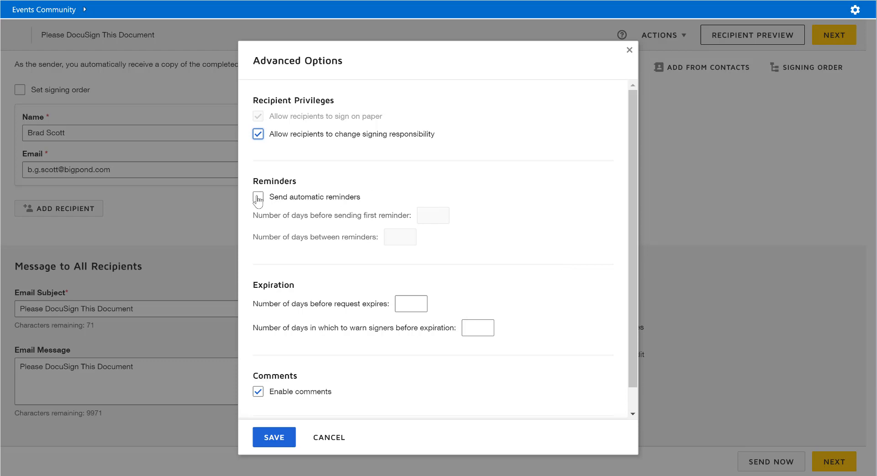
{"action": "left_click", "coordinate": [258, 196]}
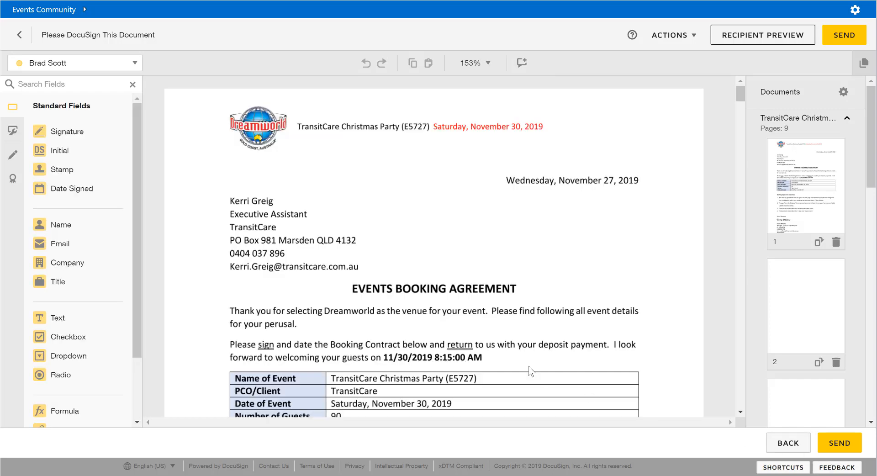
{"action": "scroll", "scroll_direction": "down", "scroll_amount": 3}
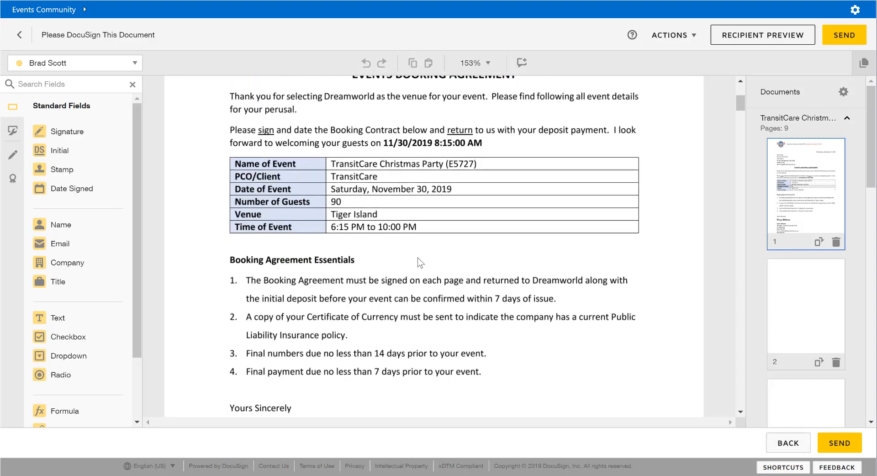
{"action": "scroll", "scroll_direction": "down", "scroll_amount": 3}
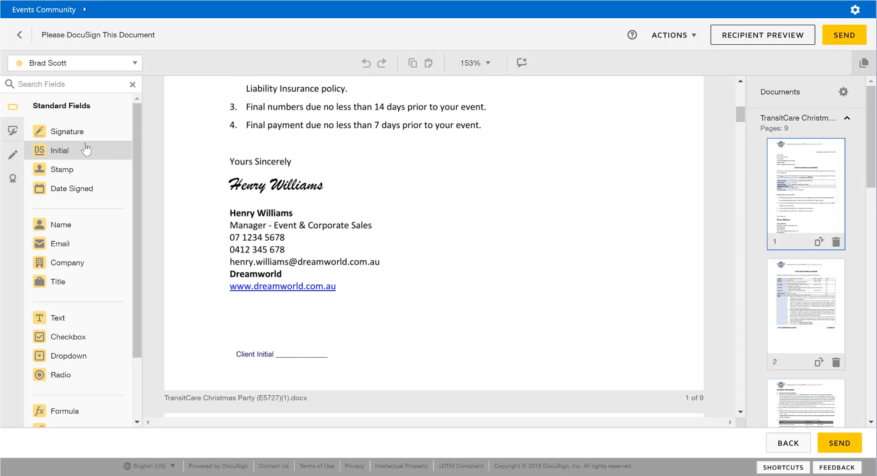
{"action": "left_click_drag", "start_coordinate": [58, 150], "coordinate": [258, 335]}
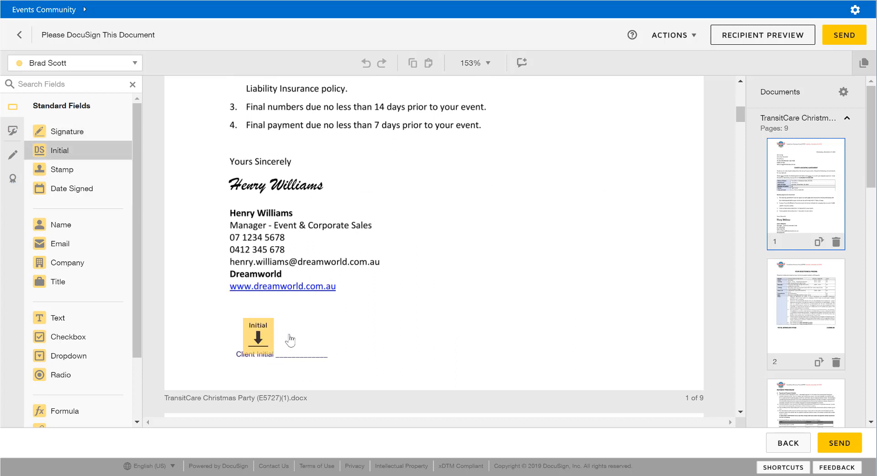
{"action": "left_click_drag", "start_coordinate": [258, 338], "coordinate": [303, 340]}
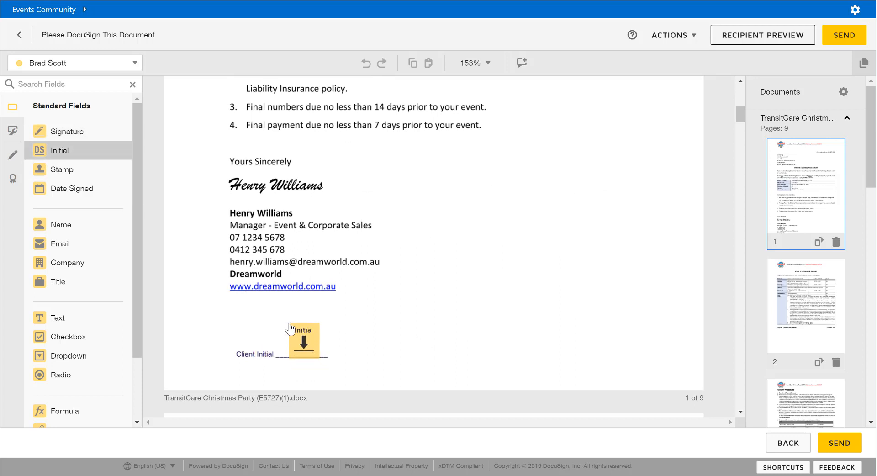
{"action": "left_click", "coordinate": [303, 341]}
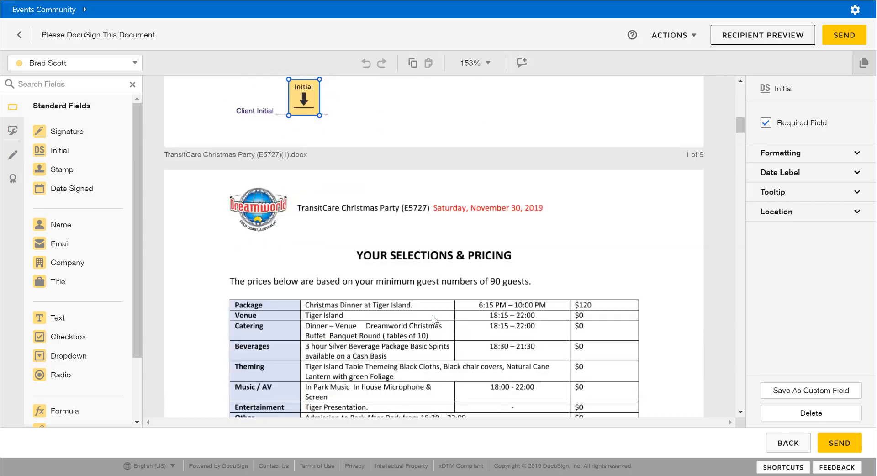
- Scroll down the agreement toward the client signing row on page 8
{"action": "scroll", "scroll_direction": "down", "scroll_amount": 3}
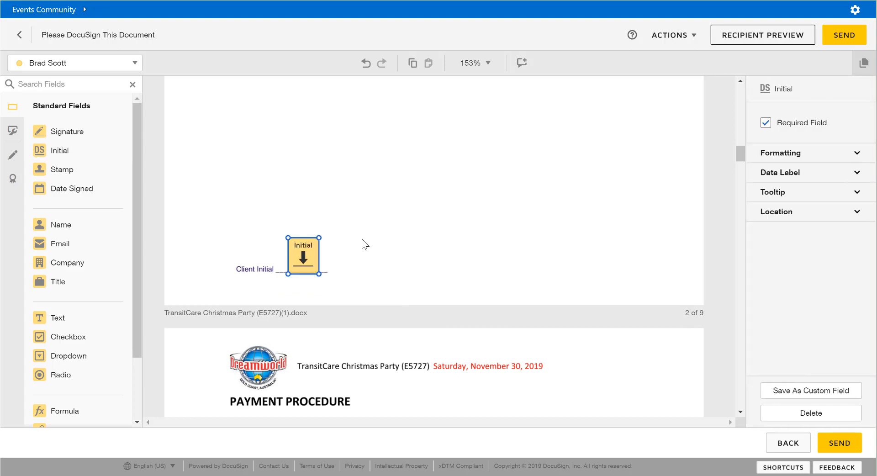
{"action": "scroll", "scroll_direction": "down", "scroll_amount": 3}
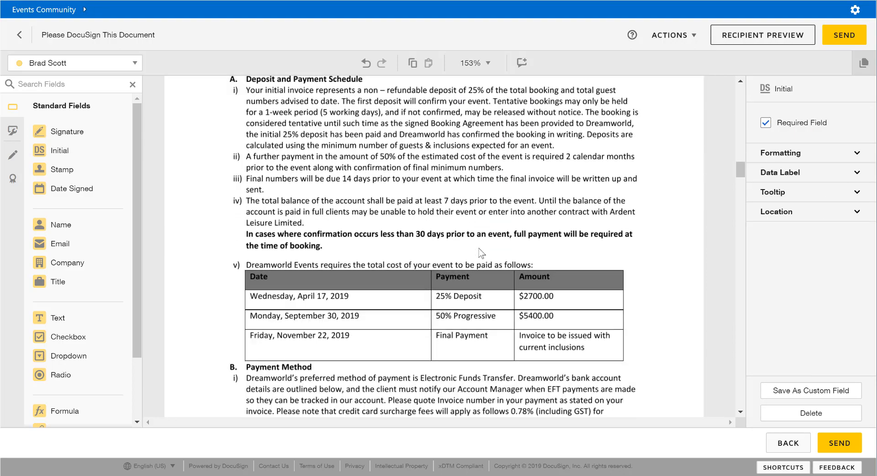
{"action": "scroll", "scroll_direction": "down", "scroll_amount": 3}
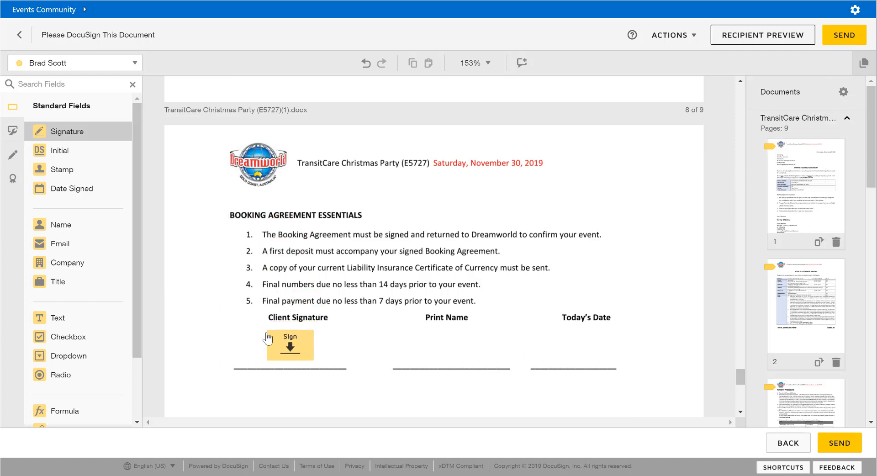
- Place Signature, Full Name and Date Signed fields on page 8's client row and send the envelope
{"action": "left_click", "coordinate": [289, 345]}
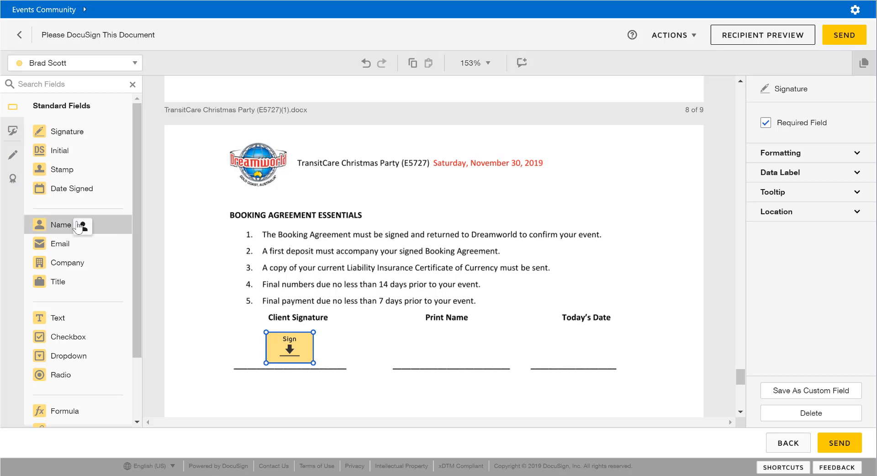
{"action": "left_click_drag", "start_coordinate": [61, 224], "coordinate": [447, 349]}
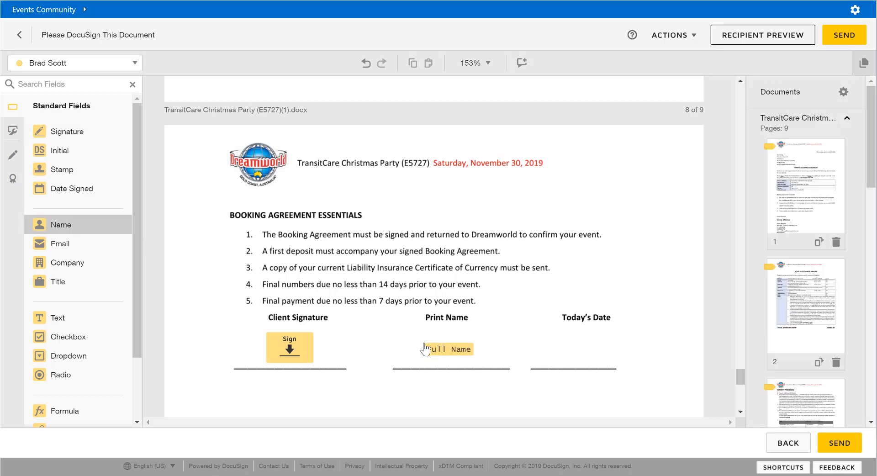
{"action": "left_click", "coordinate": [446, 349]}
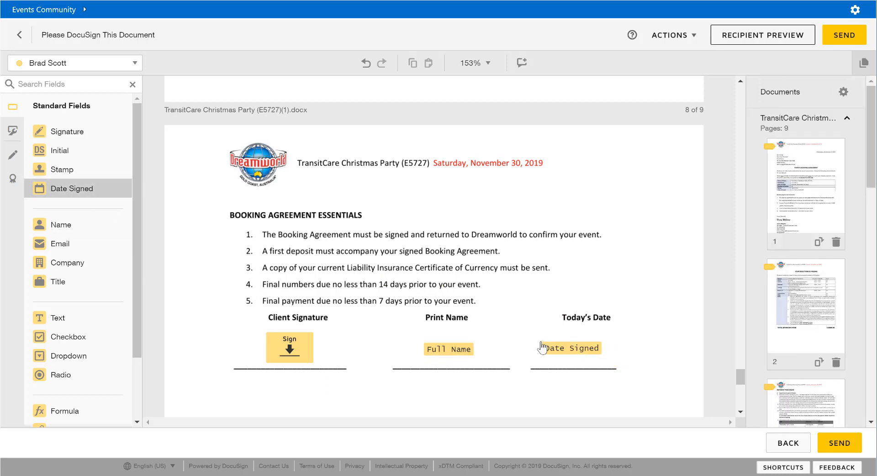
{"action": "left_click", "coordinate": [571, 347]}
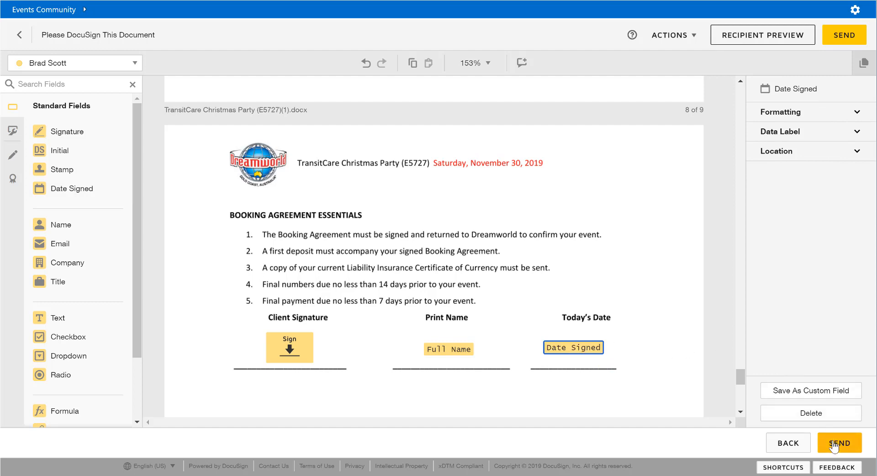
{"action": "left_click", "coordinate": [839, 442]}
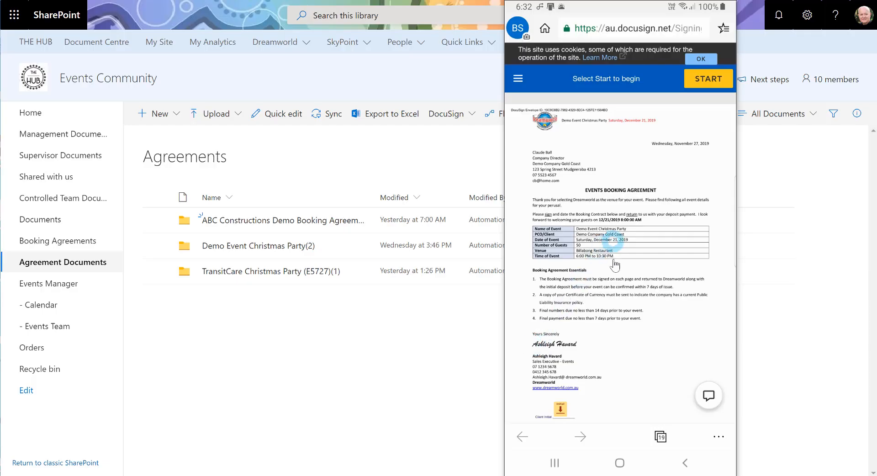
- Initial the agreement pages as the client on the phone
{"action": "scroll", "scroll_direction": "down", "scroll_amount": 3}
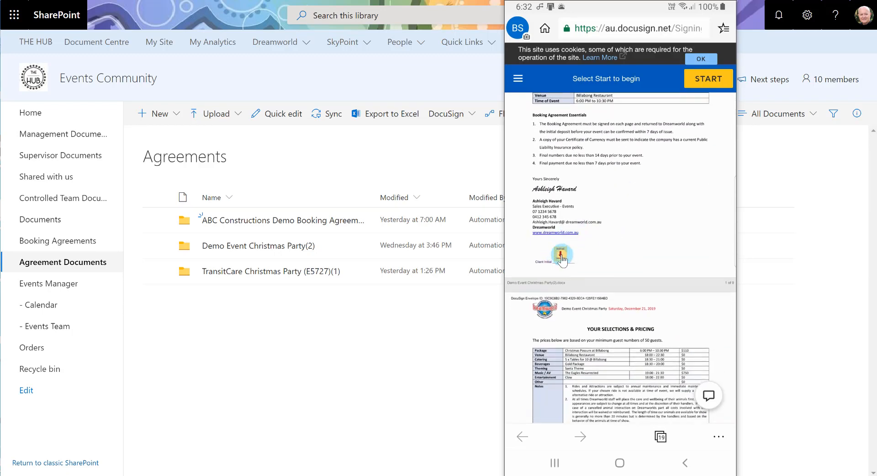
{"action": "left_click", "coordinate": [708, 79]}
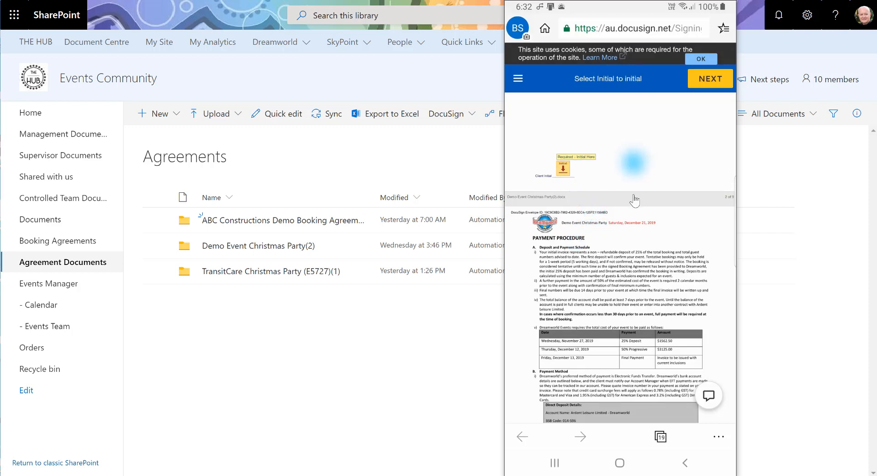
{"action": "scroll", "scroll_direction": "down", "scroll_amount": 3}
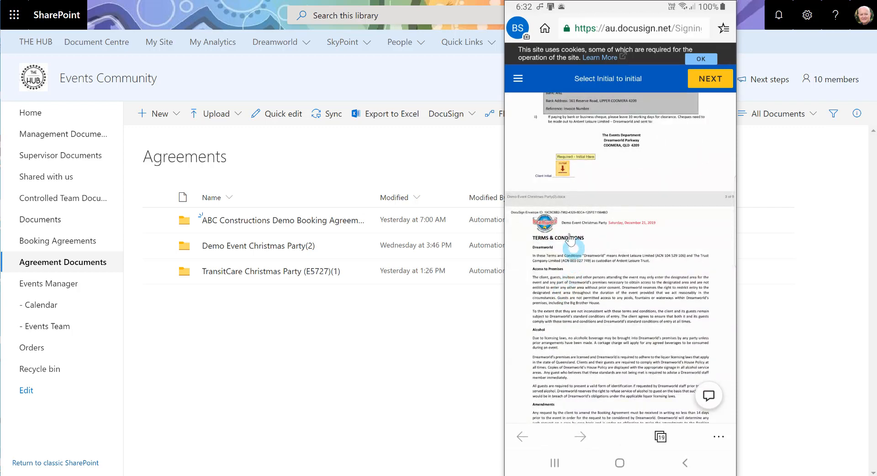
- Sign at the Client Signature spot and finish the signing
{"action": "left_click", "coordinate": [572, 165]}
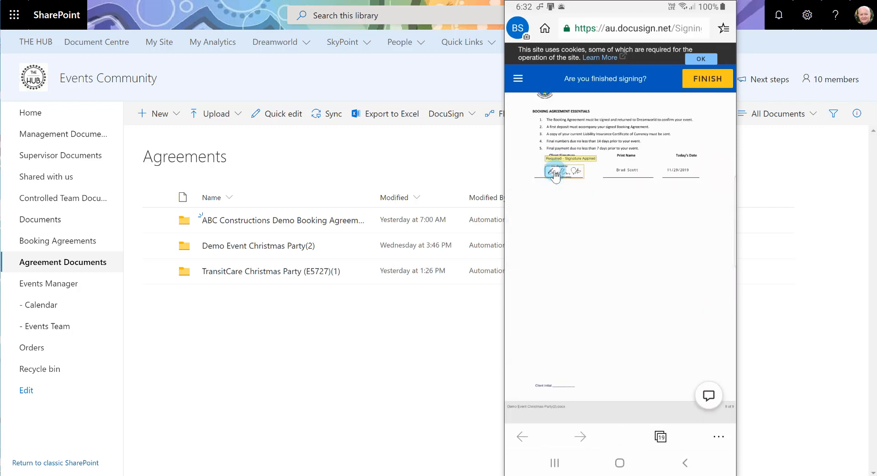
{"action": "left_click", "coordinate": [557, 170]}
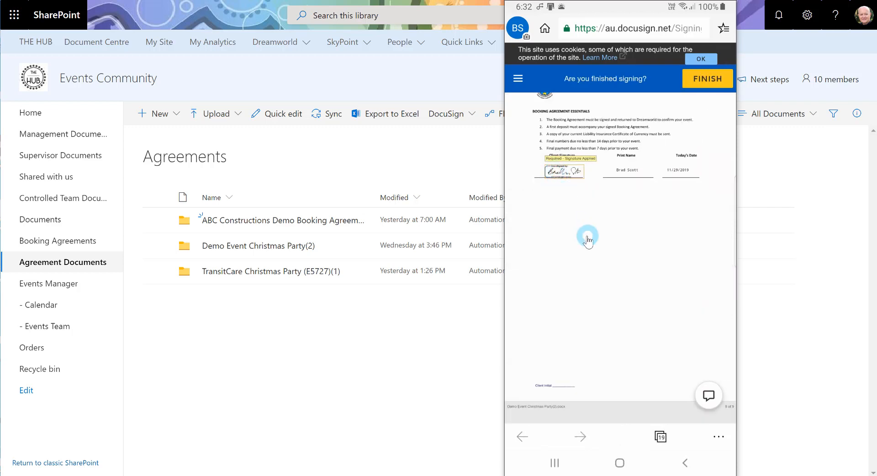
{"action": "left_click", "coordinate": [707, 78]}
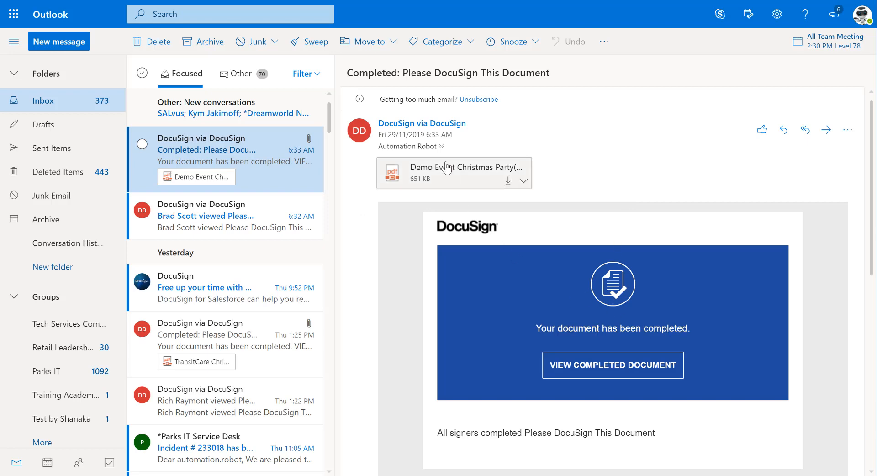
- Preview the signed Demo Event Christmas Party(2).docx.pdf from the completion email
{"action": "left_click", "coordinate": [453, 172]}
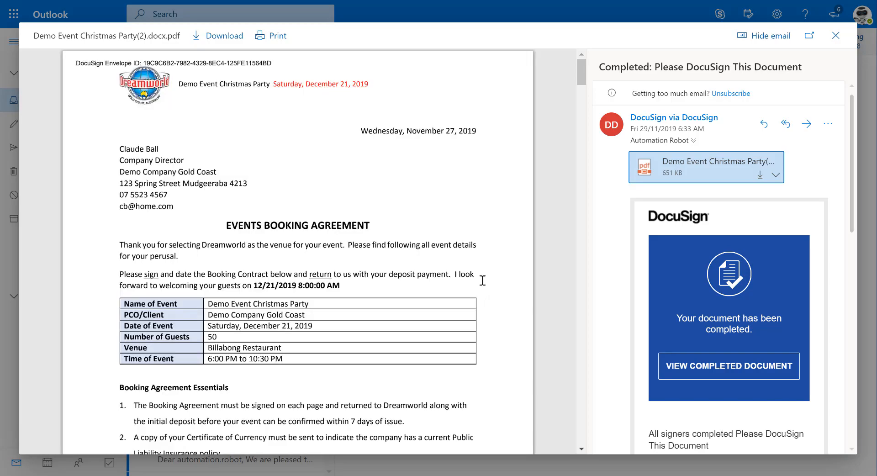
{"action": "scroll", "scroll_direction": "down", "scroll_amount": 3}
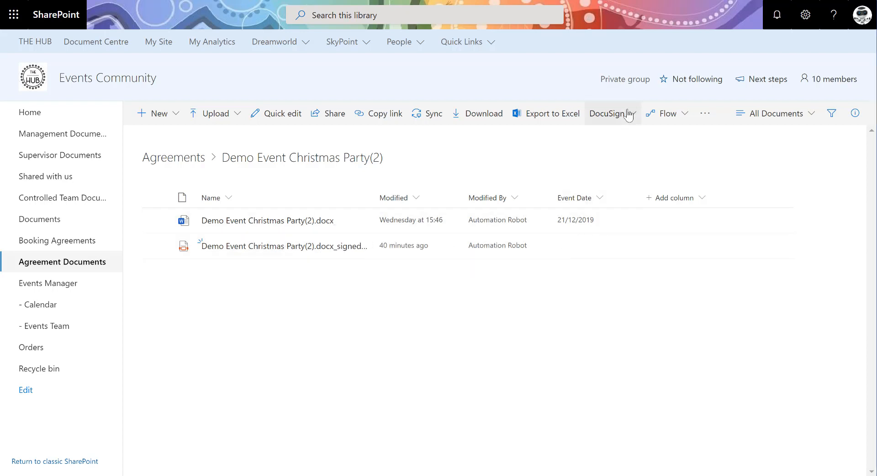
- Show the DocuSign menu for the Demo Event Christmas Party(2) folder
{"action": "left_click", "coordinate": [609, 113]}
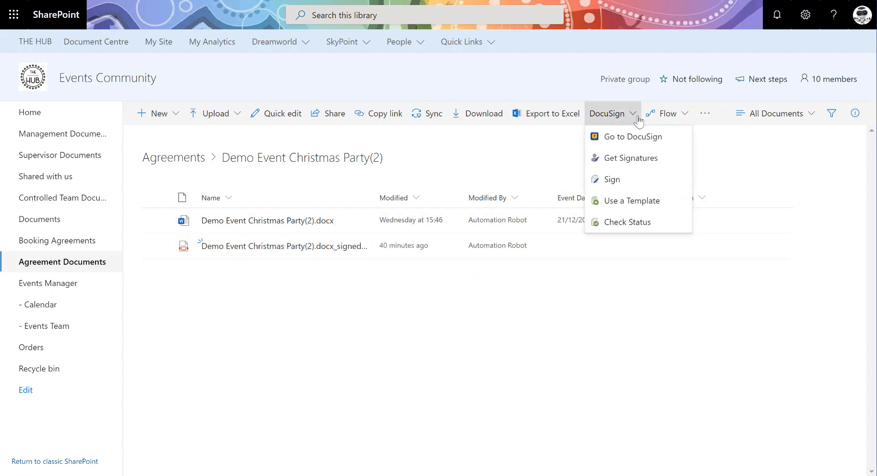
{"action": "mouse_move", "coordinate": [631, 158]}
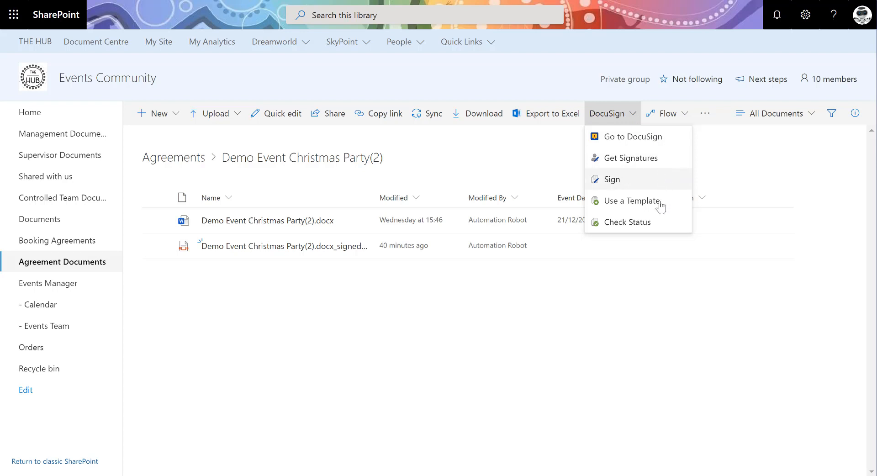
{"action": "mouse_move", "coordinate": [658, 222]}
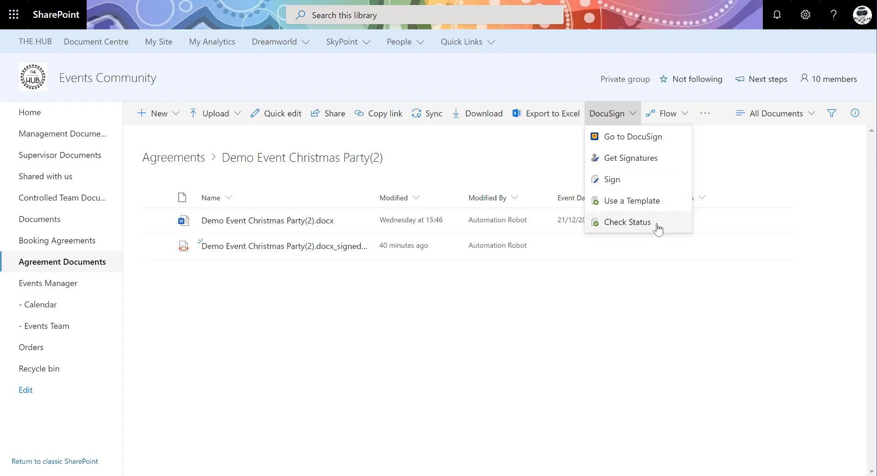